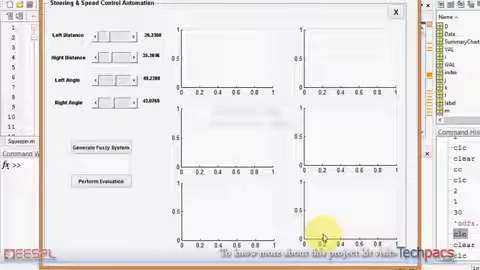
pyautogui.moveTo(110, 145)
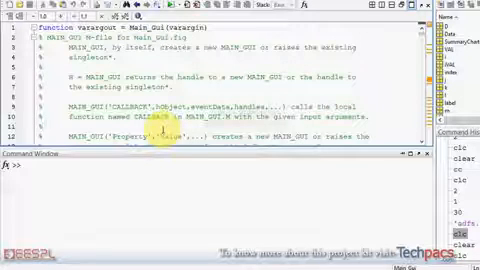
pyautogui.scroll(-3)
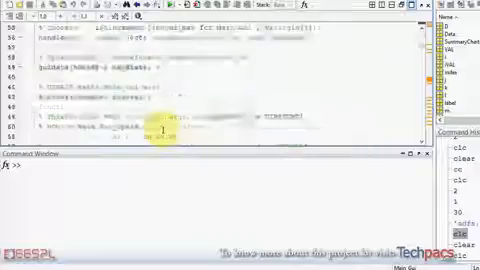
pyautogui.scroll(-3)
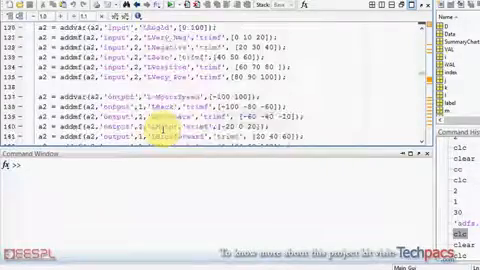
pyautogui.scroll(-3)
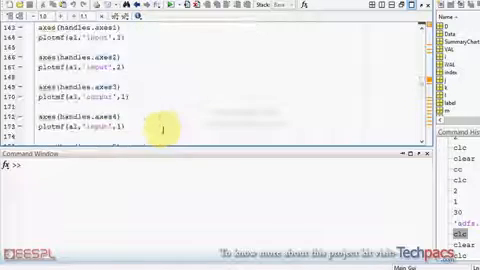
pyautogui.scroll(-3)
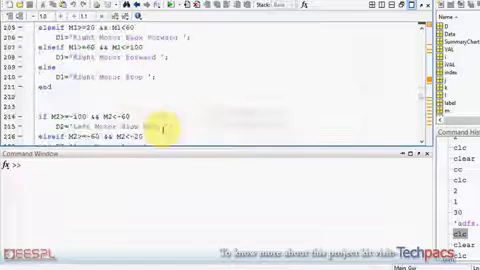